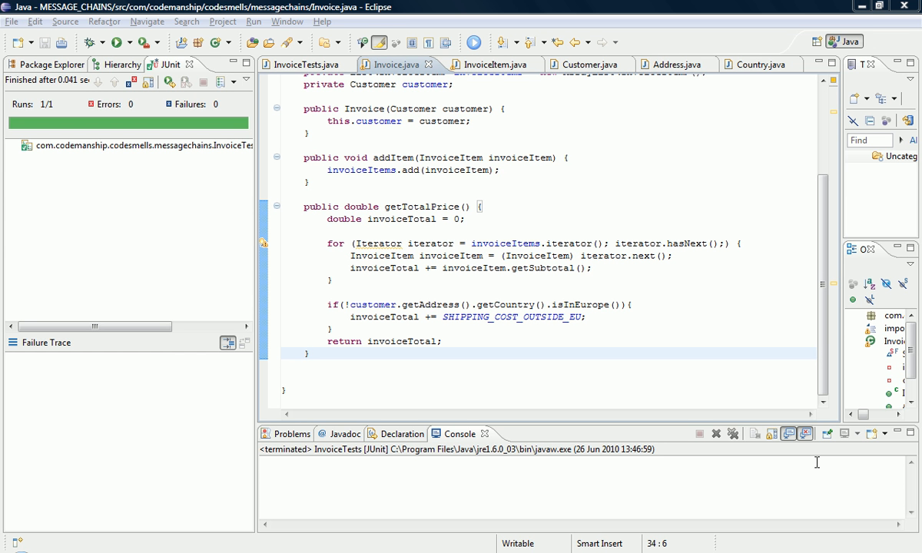
mouse_move(377, 306)
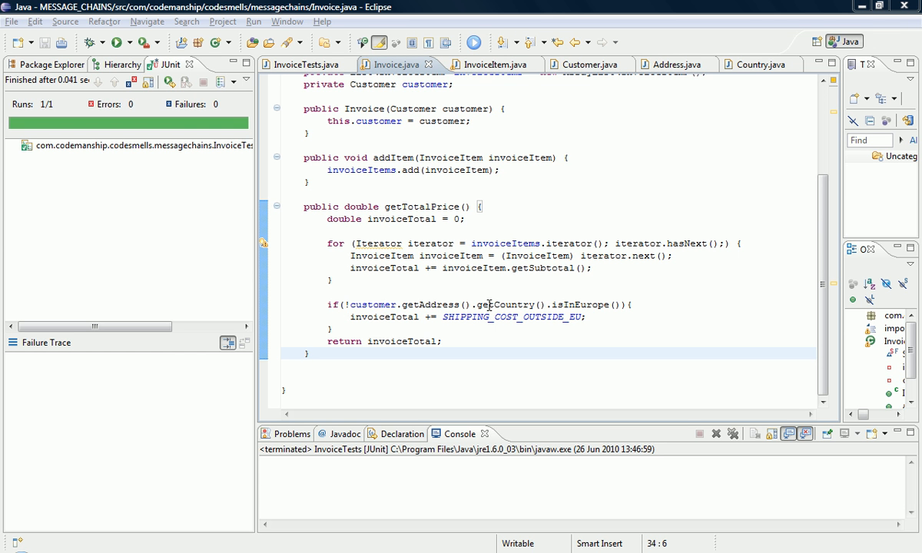
mouse_move(643, 283)
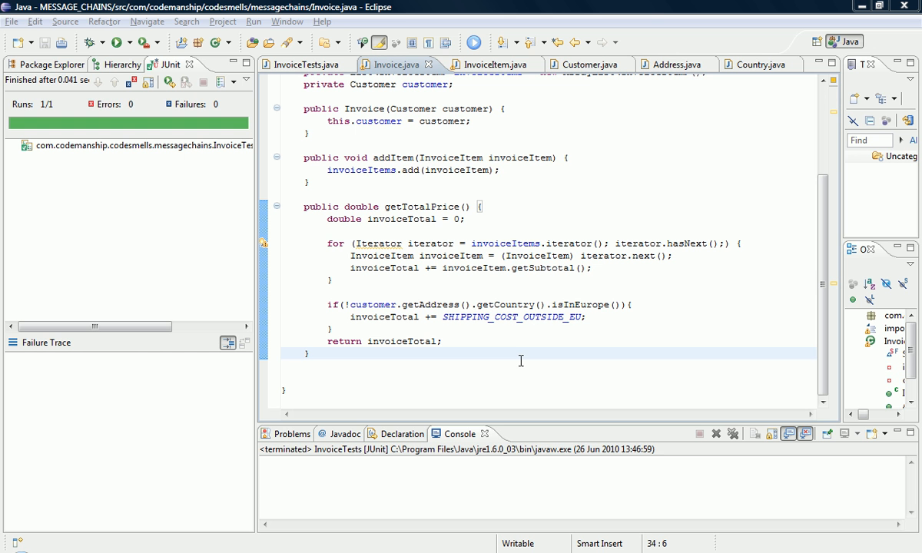
mouse_move(382, 311)
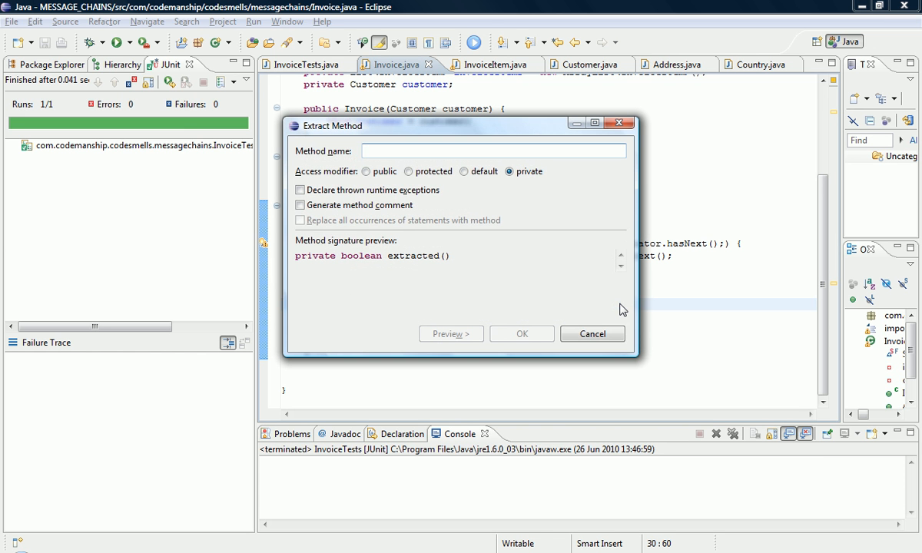
Extract Invoice's chained country check into a private isCustomerInEurope() method
type("isC")
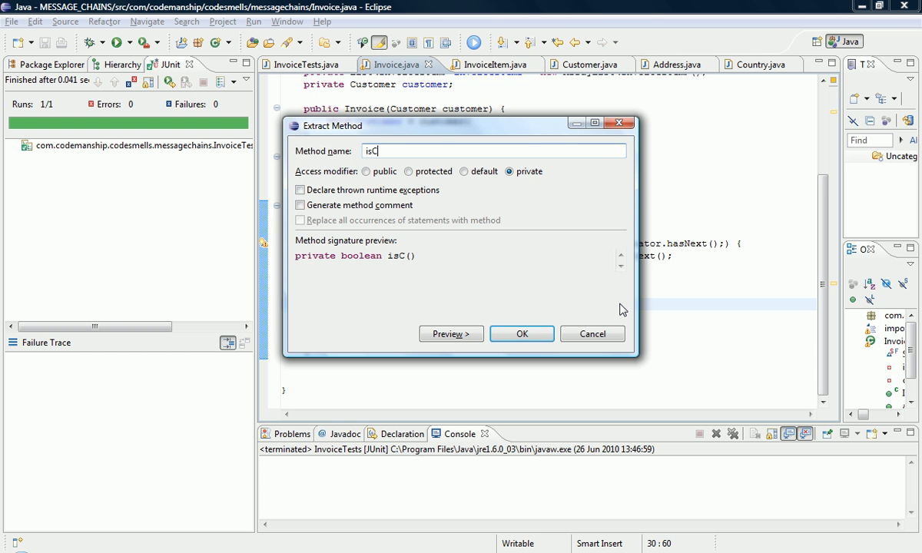
type("ustomerInE")
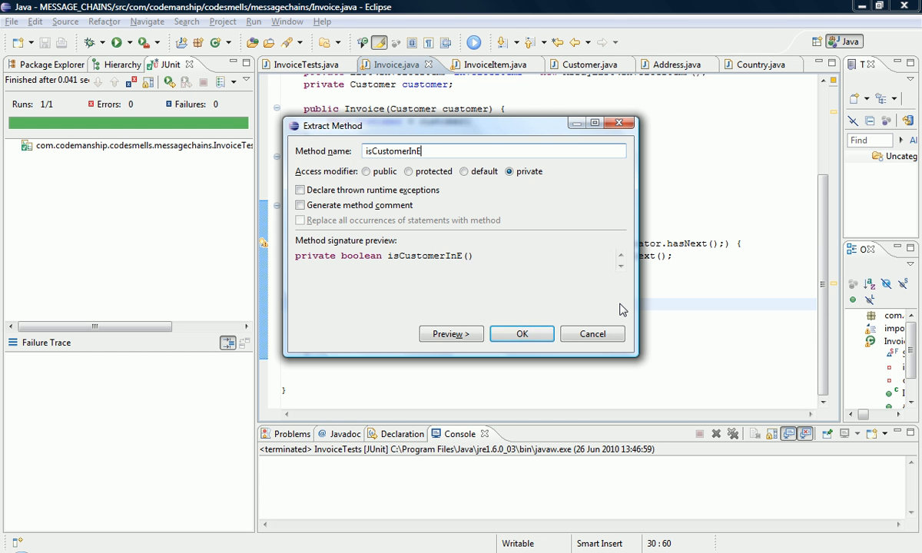
type("urope")
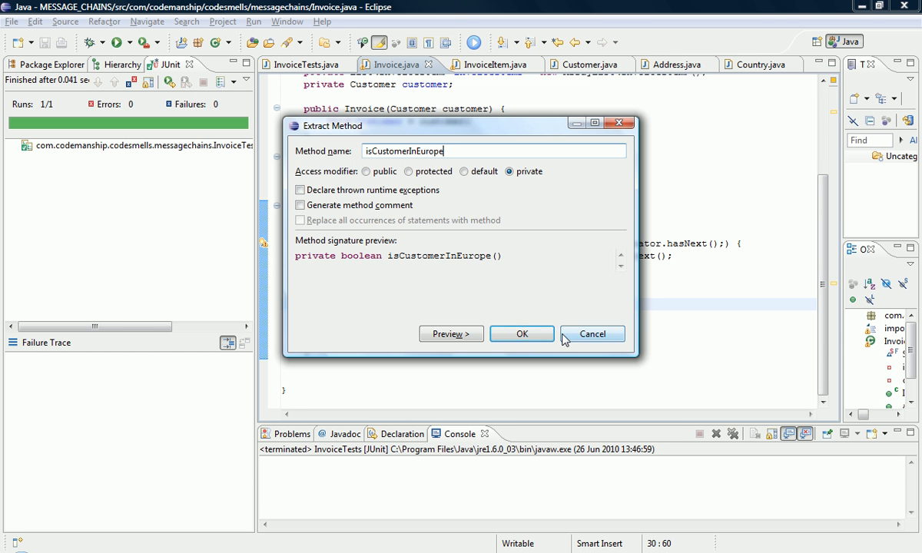
left_click(522, 334)
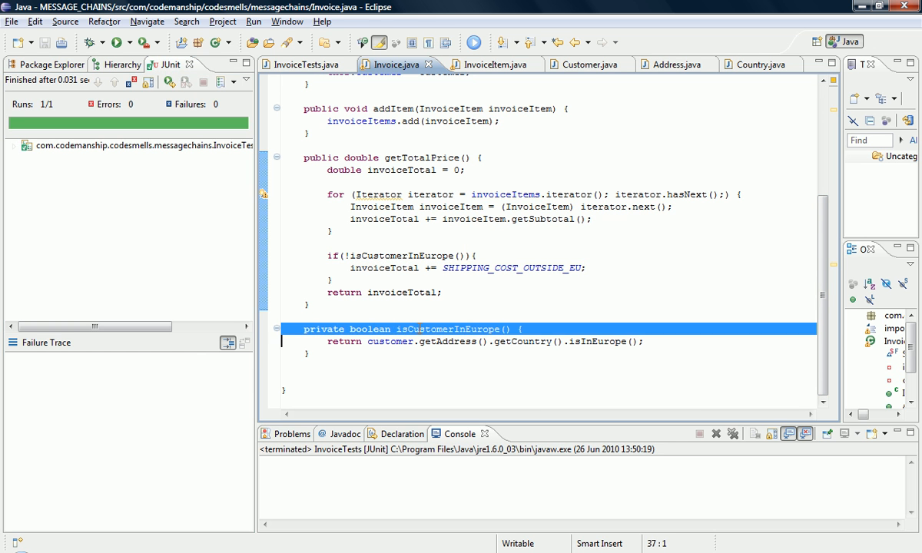
Move isCustomerInEurope into Customer as isInEurope(), so Invoice calls customer.isInEurope()
double_click(447, 329)
type("isInEurope")
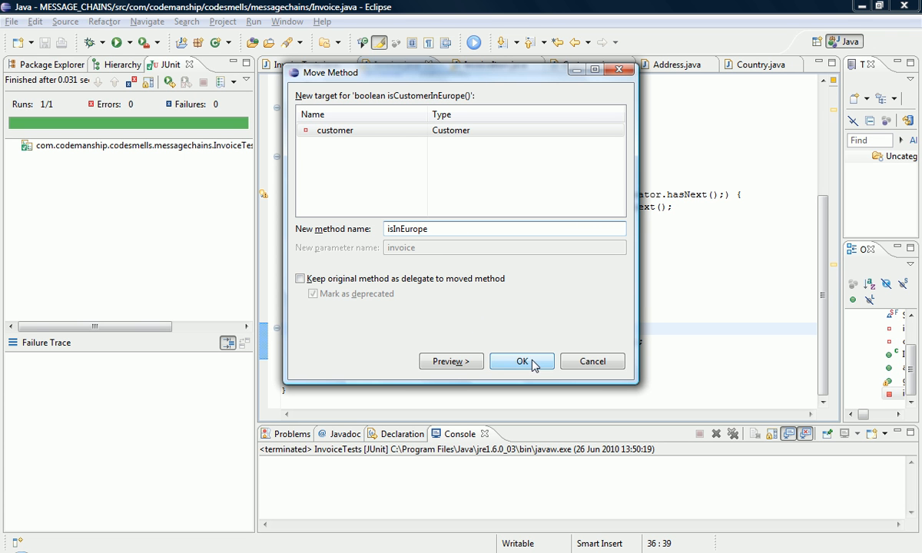
left_click(522, 361)
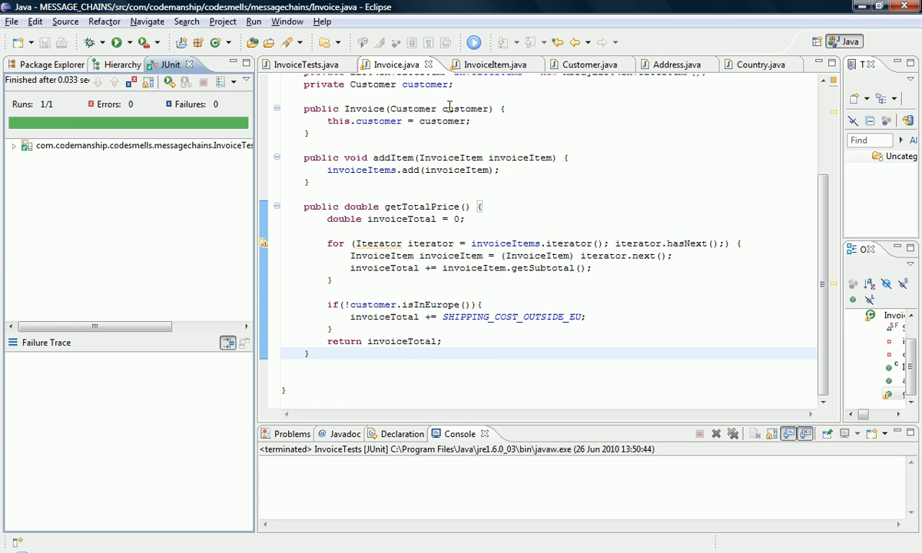
In Customer.java, inline only the selected getAddress() call inside isInEurope() to the address field
left_click(587, 64)
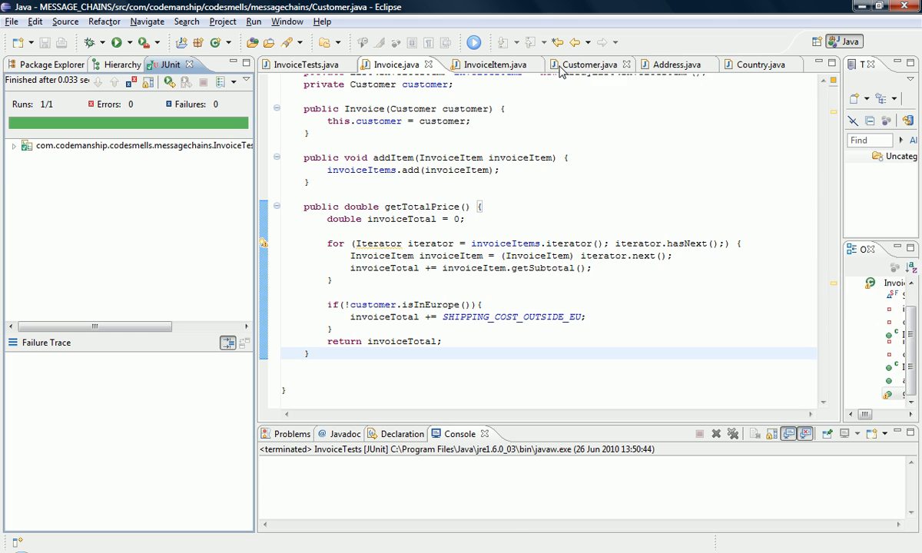
left_click(588, 64)
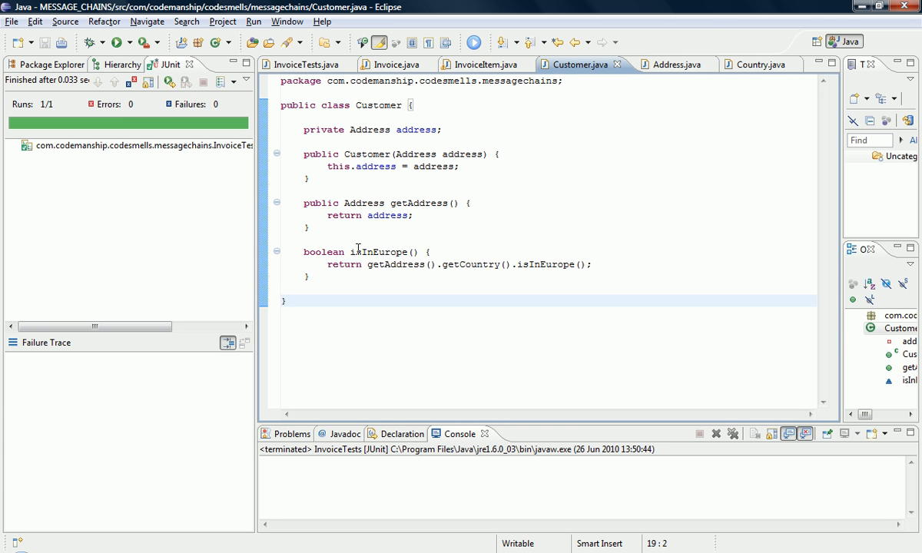
mouse_move(394, 264)
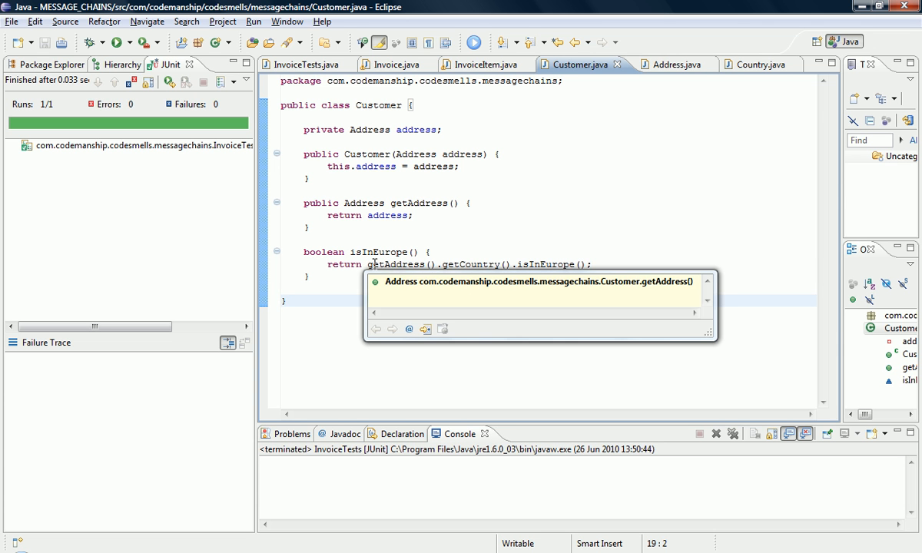
double_click(396, 265)
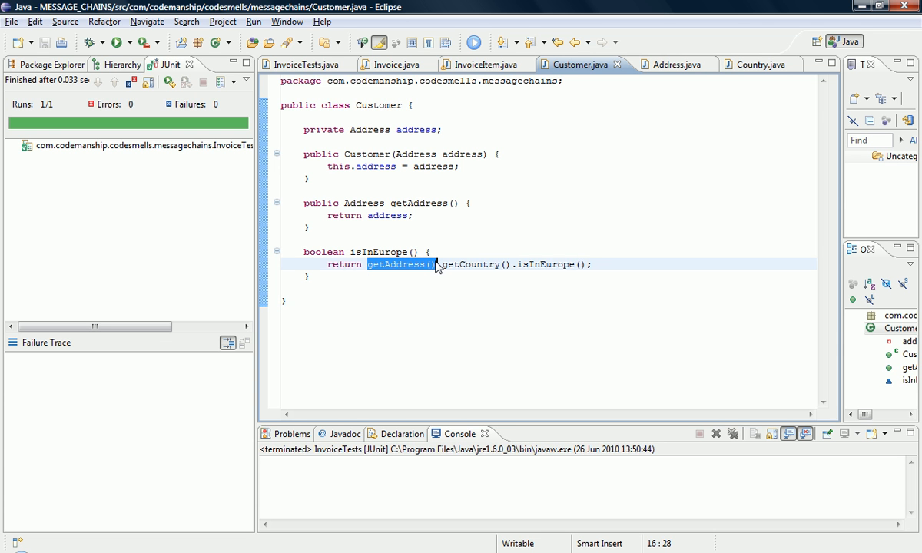
mouse_move(420, 368)
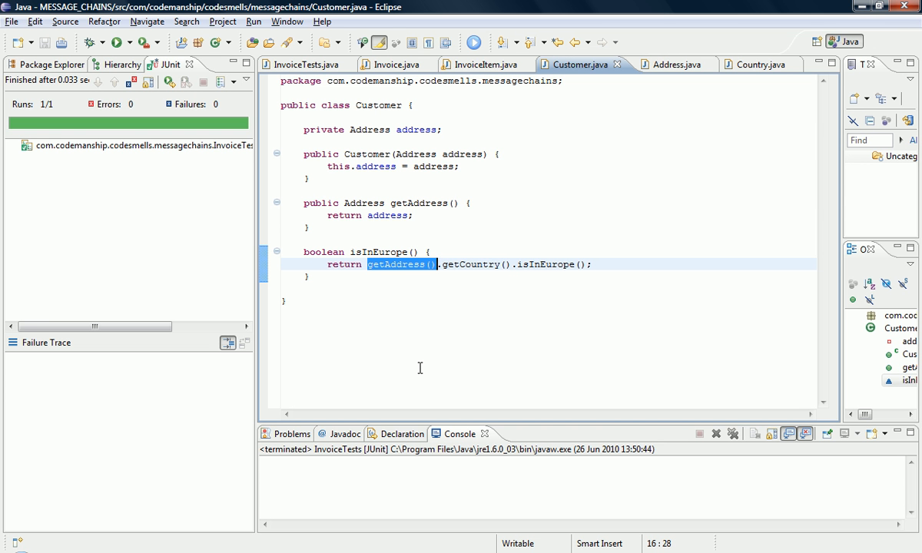
mouse_move(422, 374)
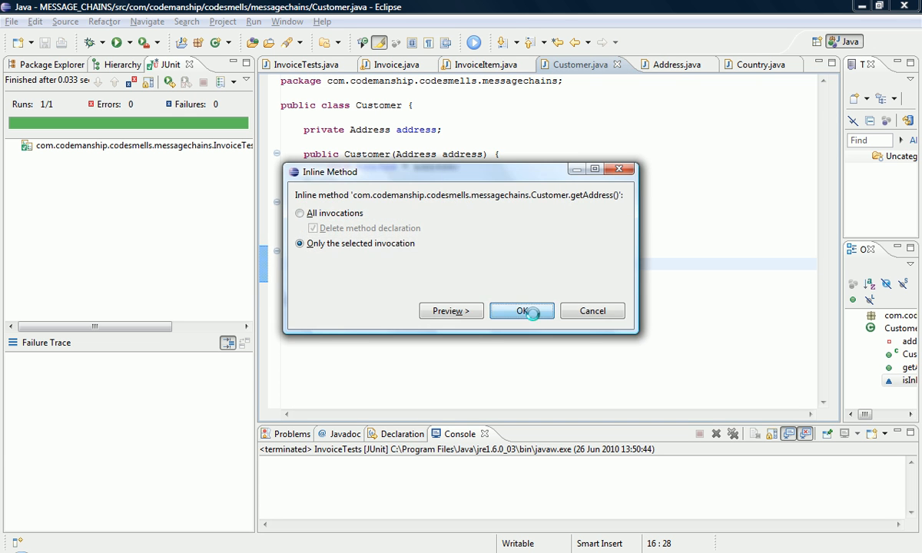
left_click(522, 310)
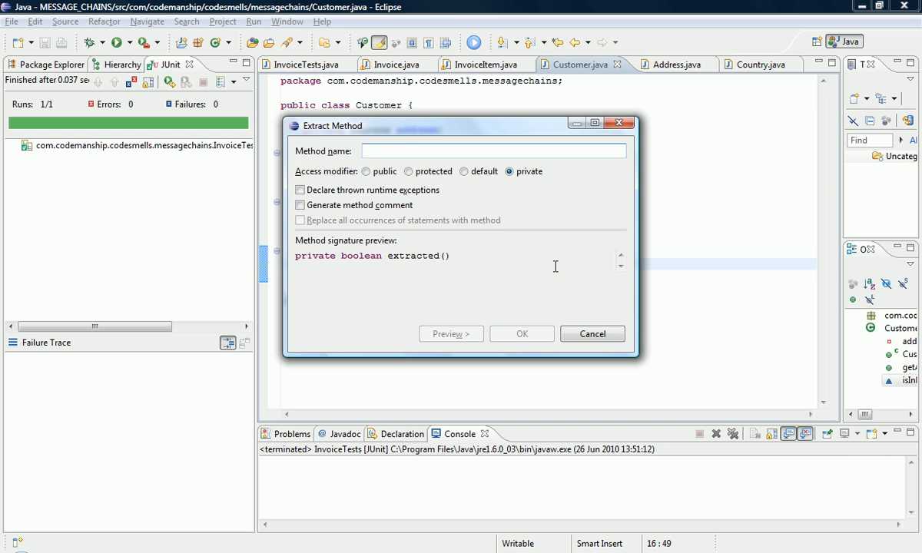
Extract Customer's address.getCountry().isInEurope() check into a private isAddressInEurope() method
type("isA")
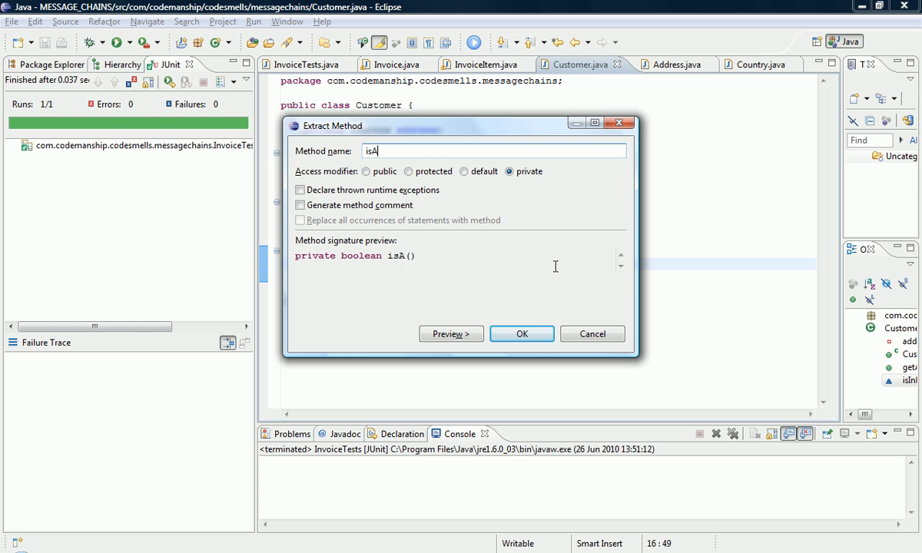
type("ddressInE")
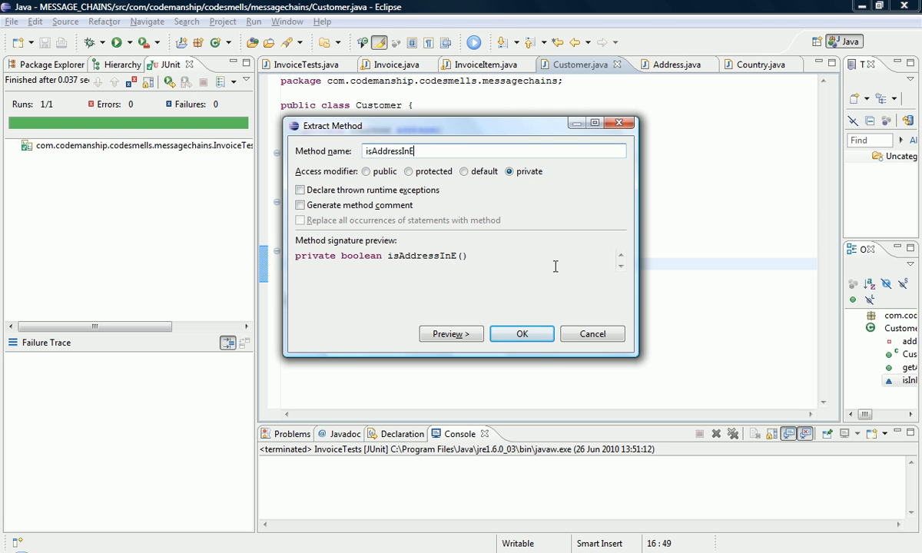
type("urope")
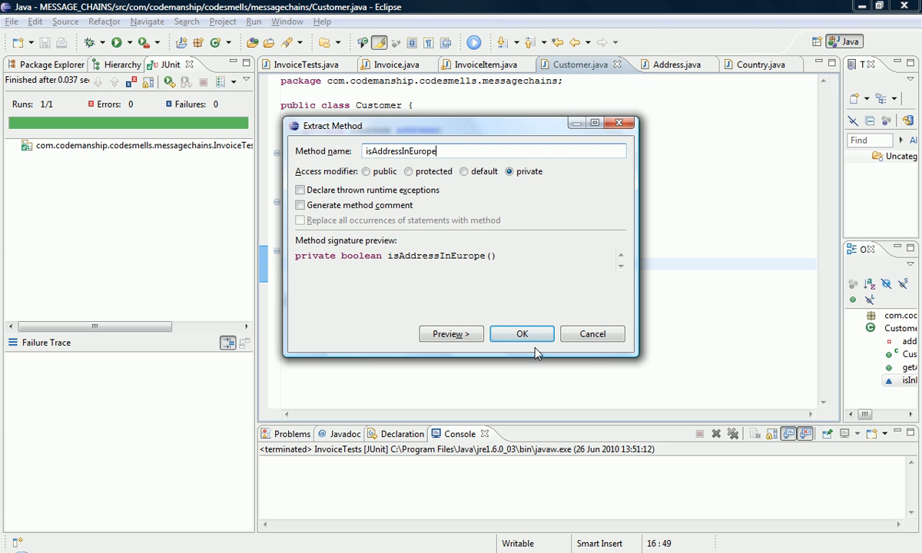
left_click(522, 334)
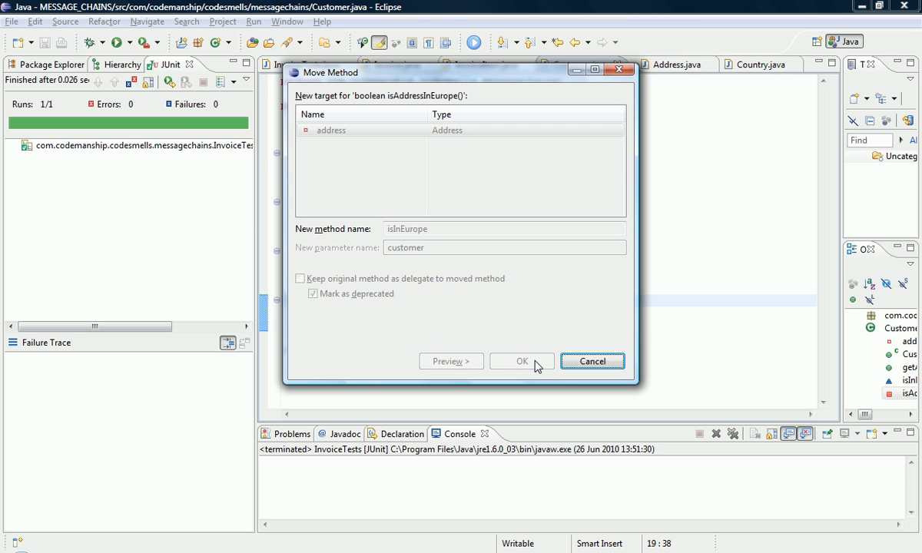
Move isAddressInEurope into Address as isInEurope() and view Address.java's delegating method
left_click(522, 361)
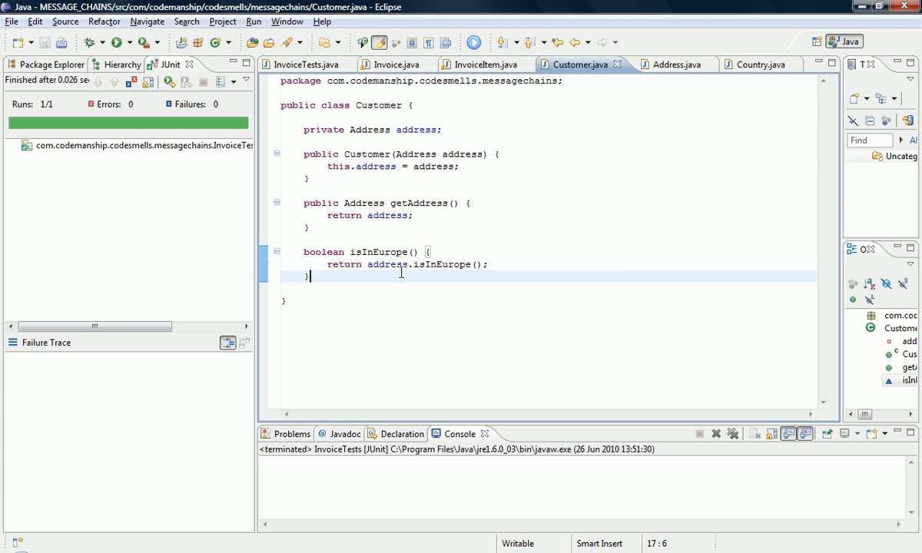
mouse_move(436, 277)
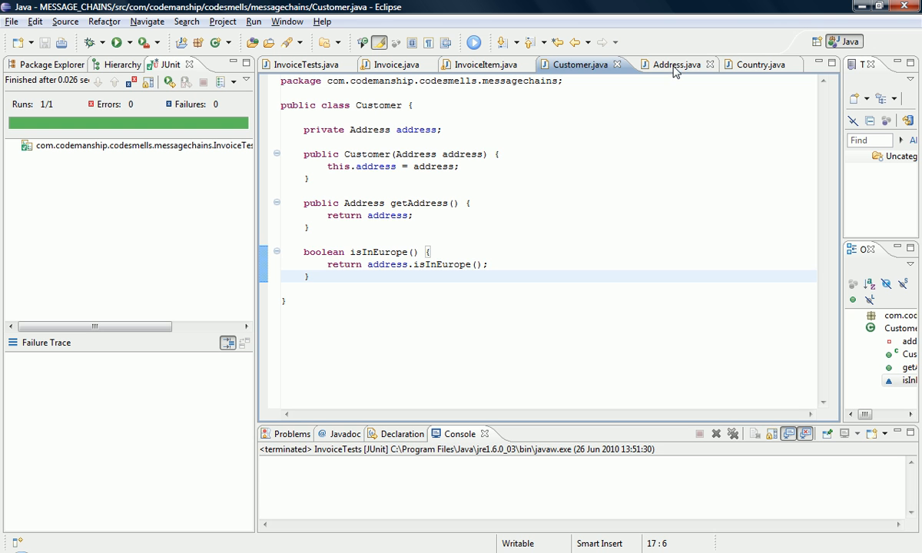
left_click(673, 64)
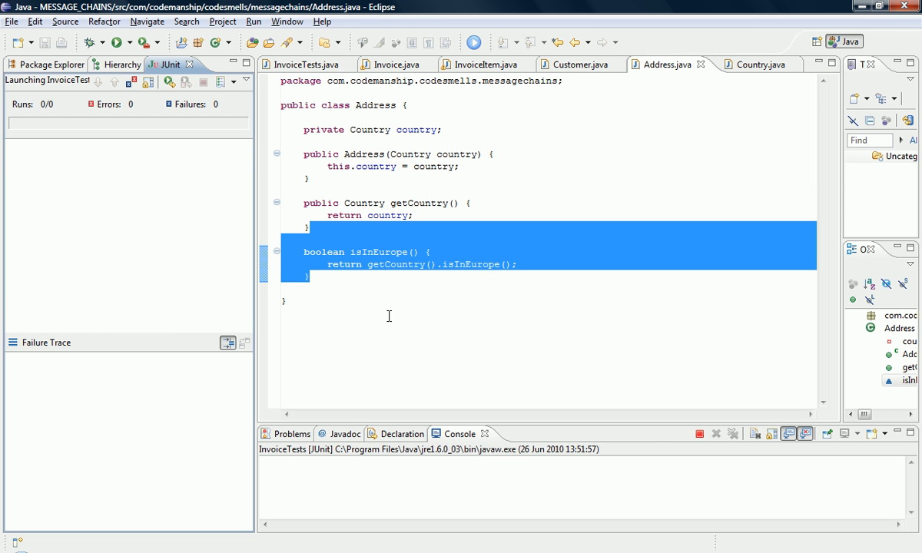
left_click(116, 42)
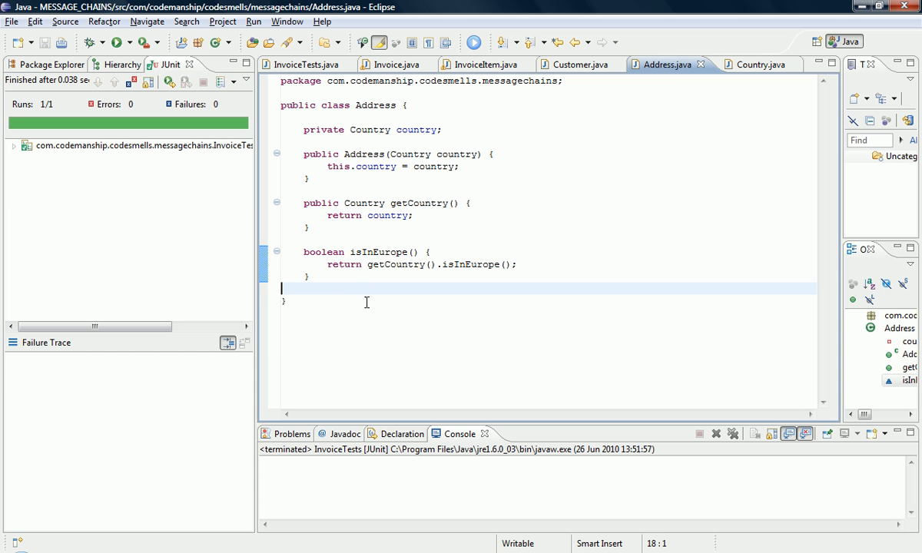